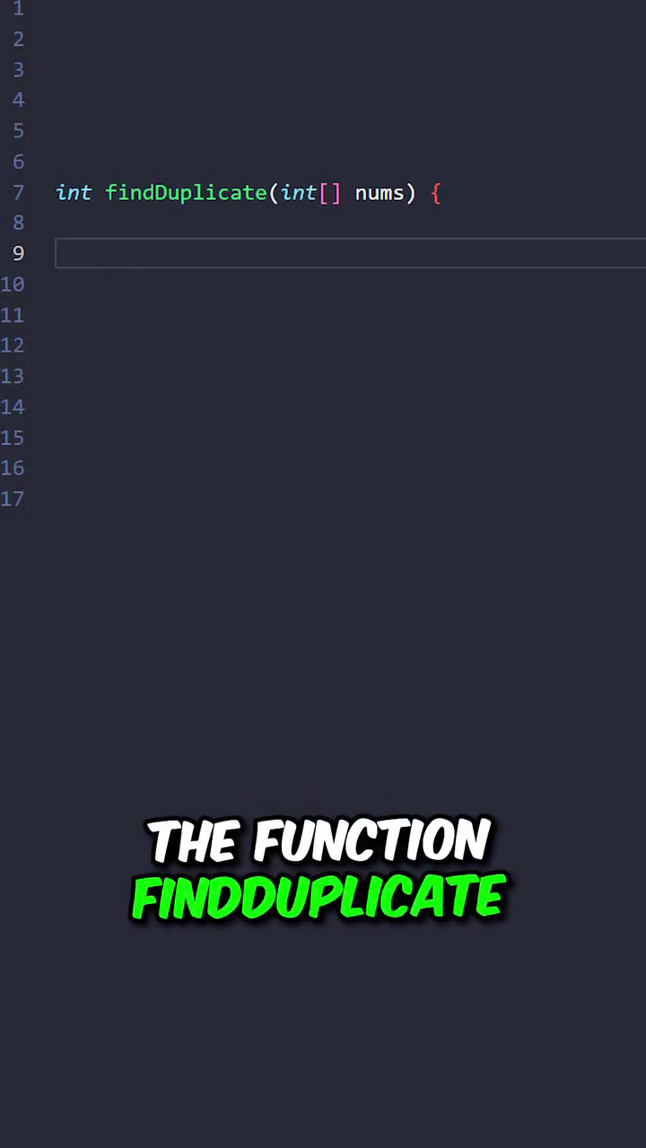
type("int slow = 0, fast = 0;")
left_click(351, 315)
type("slow = nums[slow];")
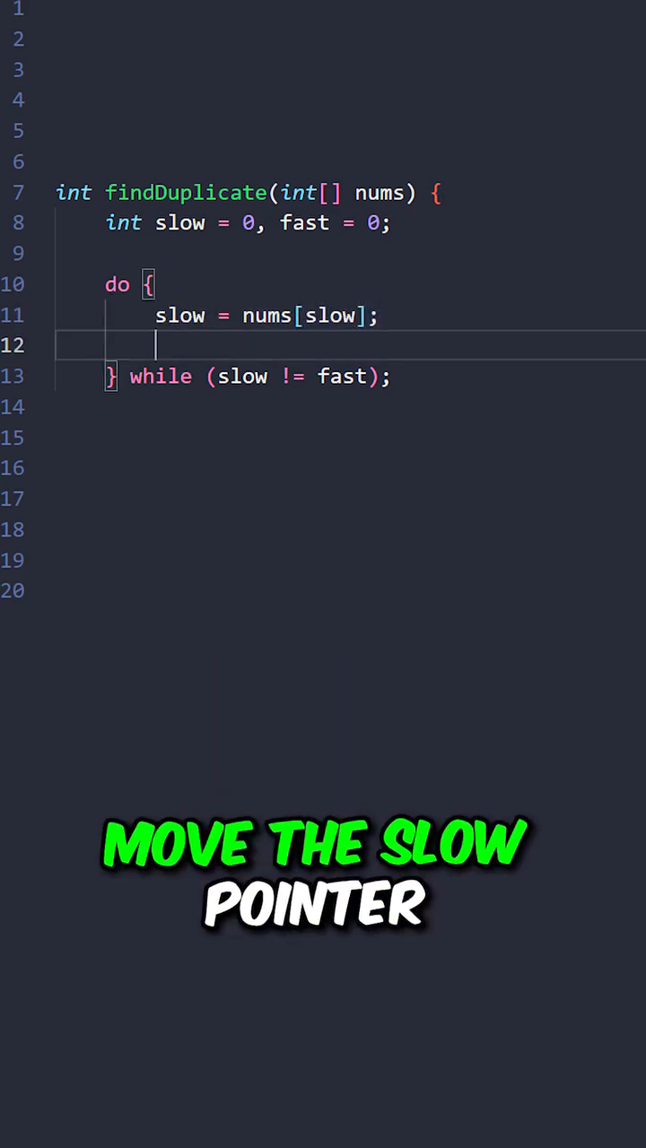
type("fast = nums[nums[fast]];")
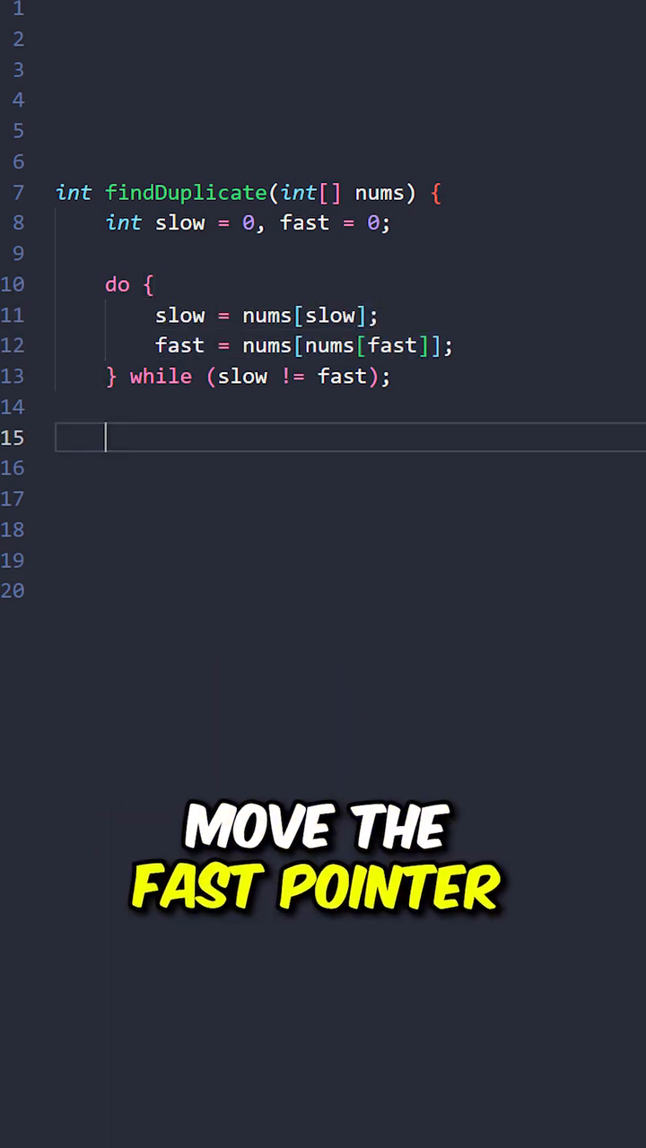